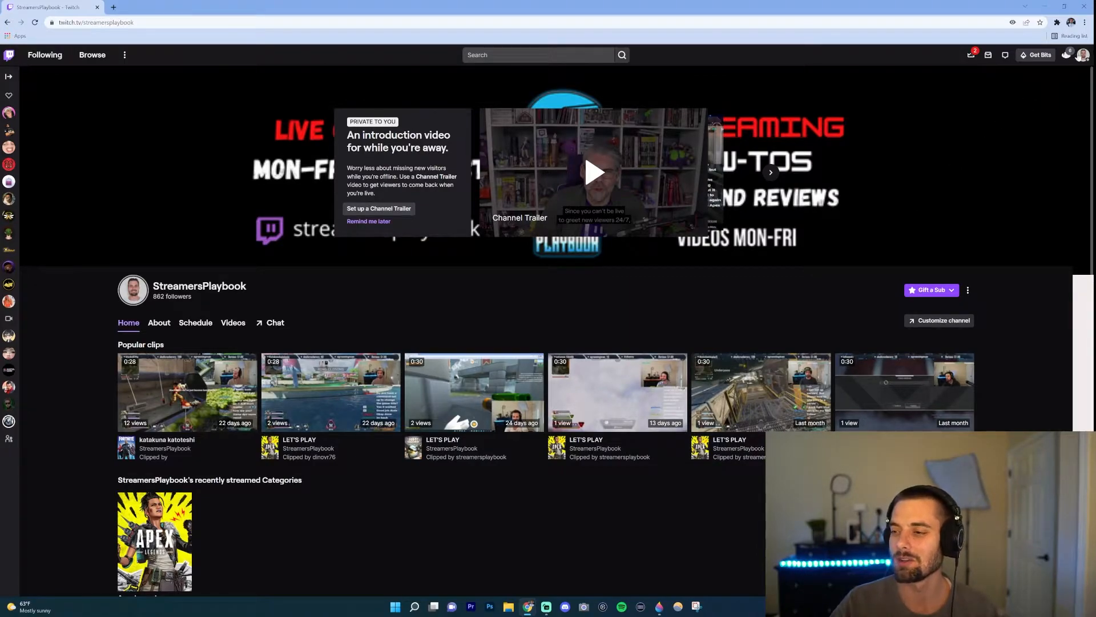
- Go to the Creator Dashboard from the account menu and expand the Insights reports
click(1083, 55)
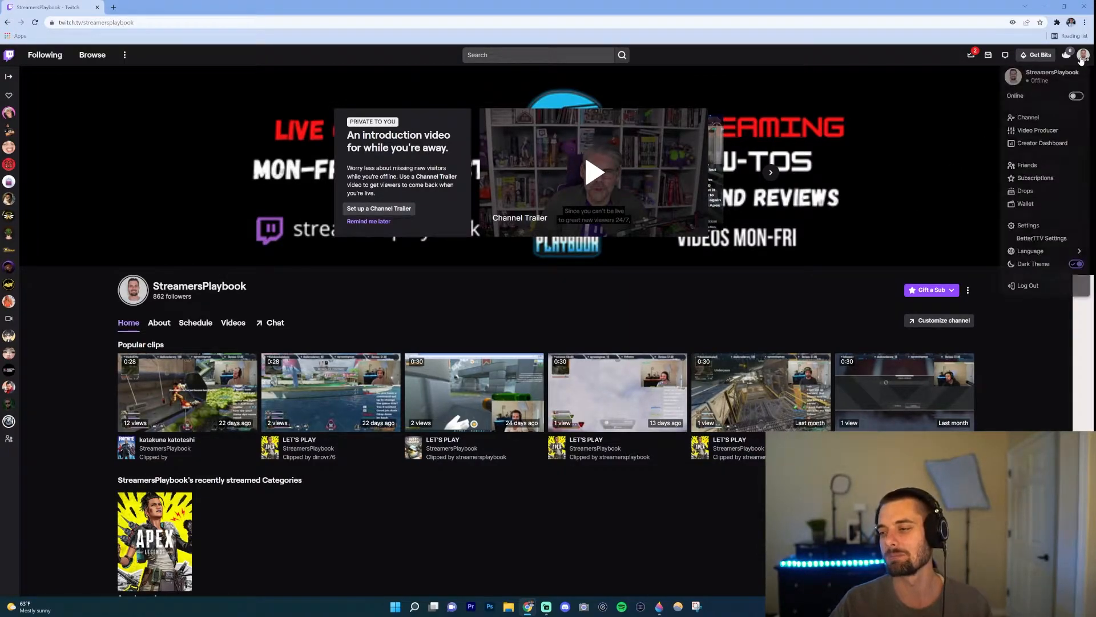
click(1043, 143)
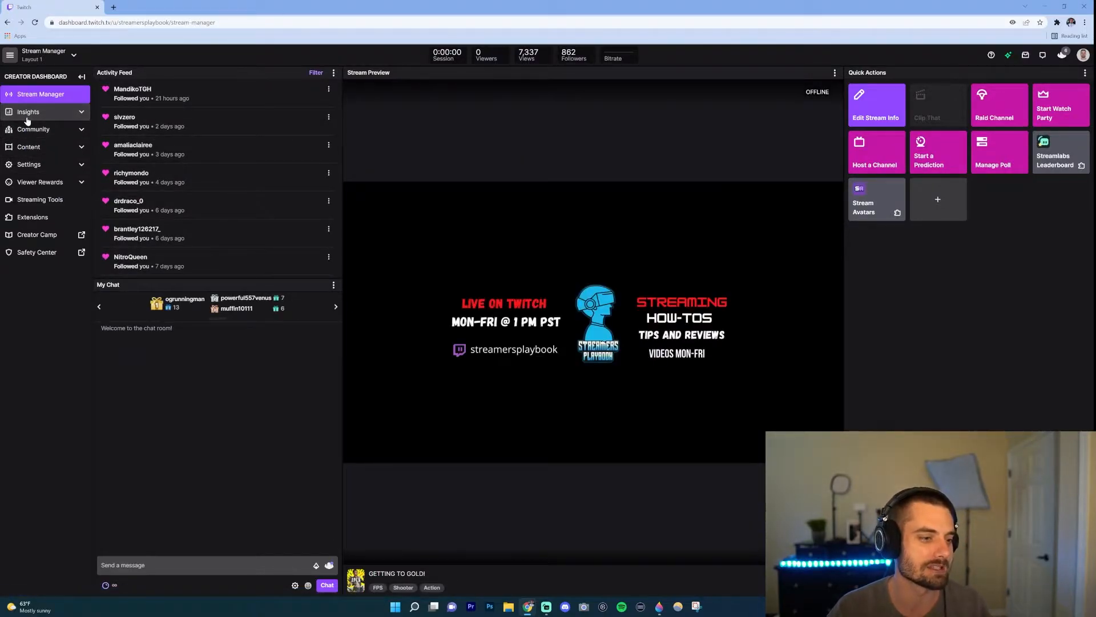
click(27, 112)
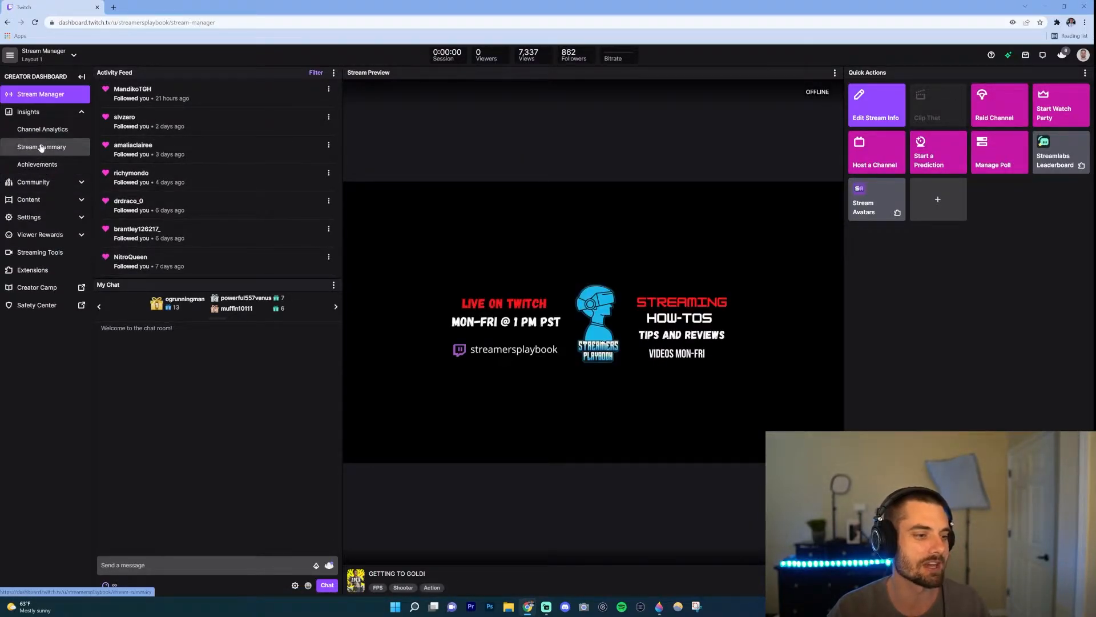
- View the Stream Summary report and step back from March 11 to the Monday, March 7 stream
click(41, 147)
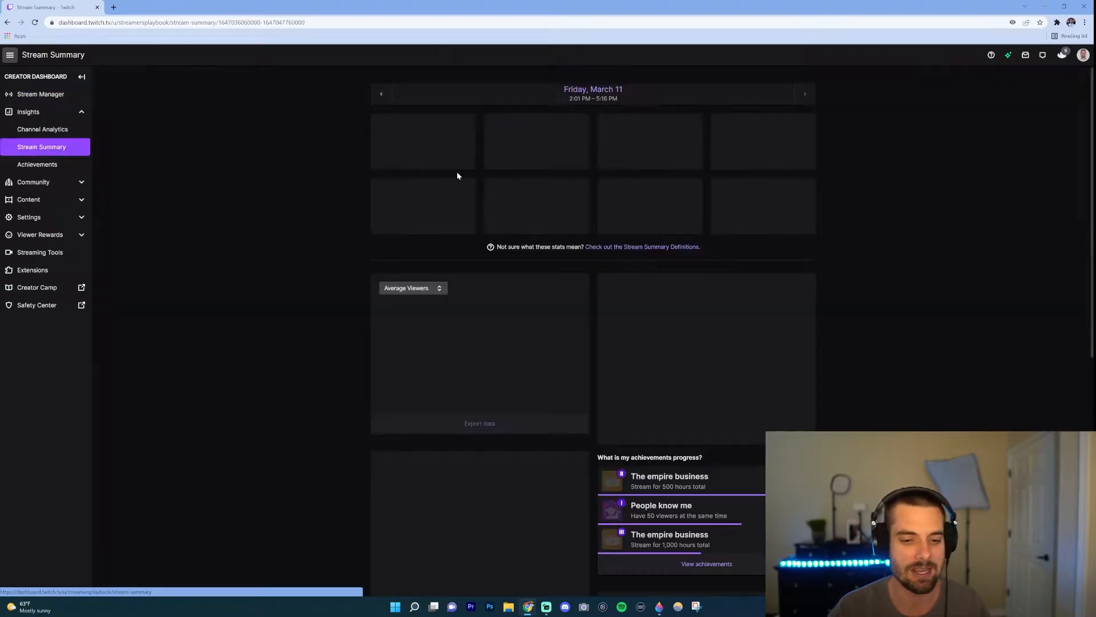
scroll(down, 3)
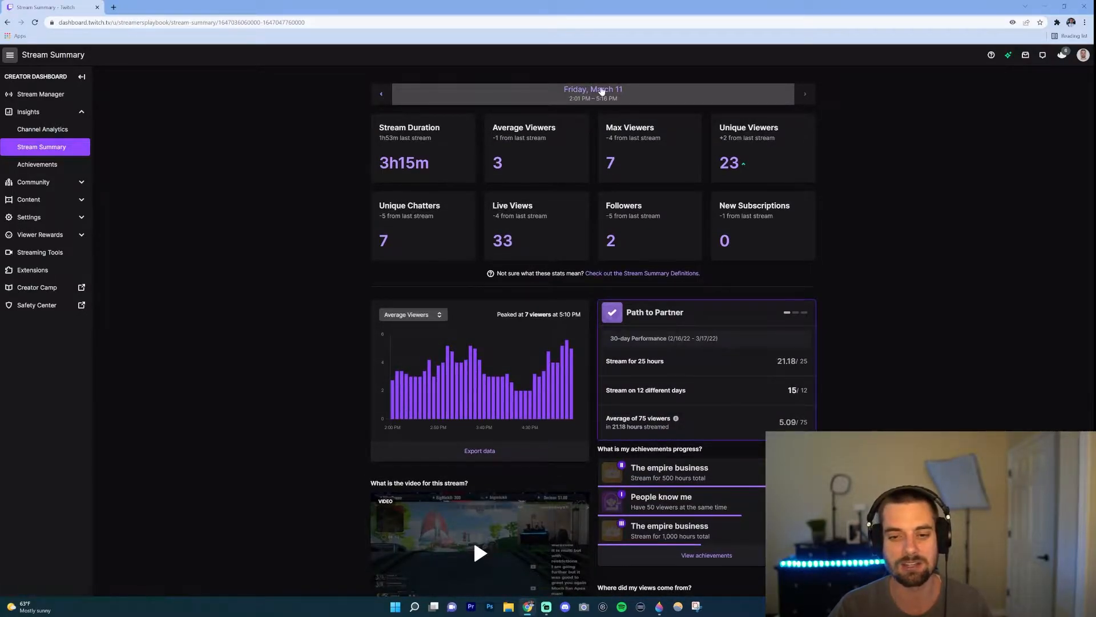
mouse_move(358, 195)
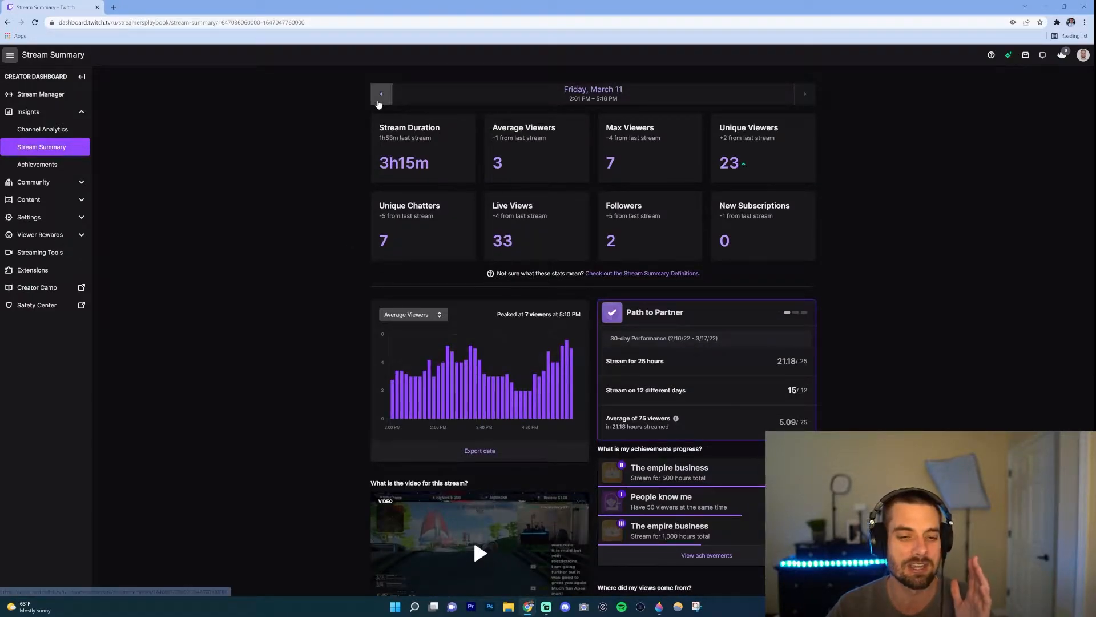
click(381, 92)
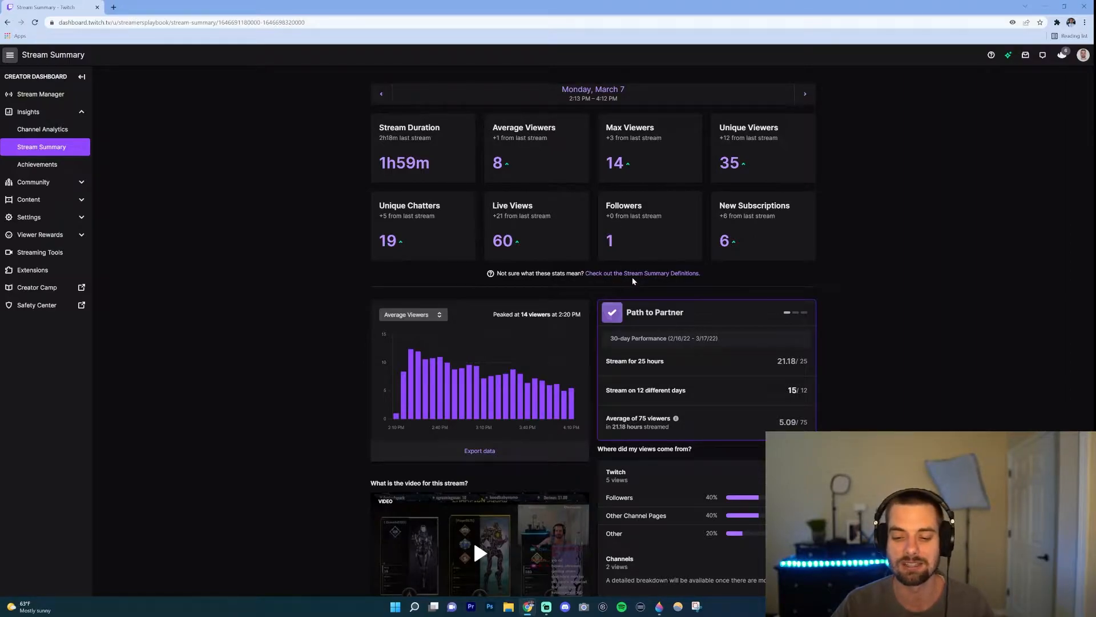
click(641, 273)
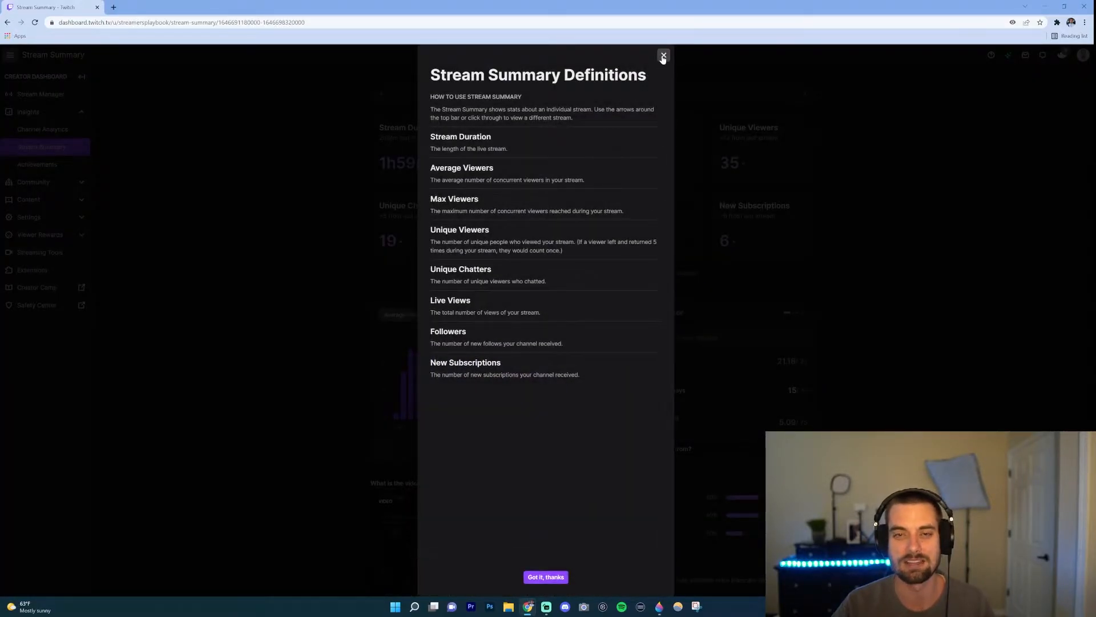
click(662, 56)
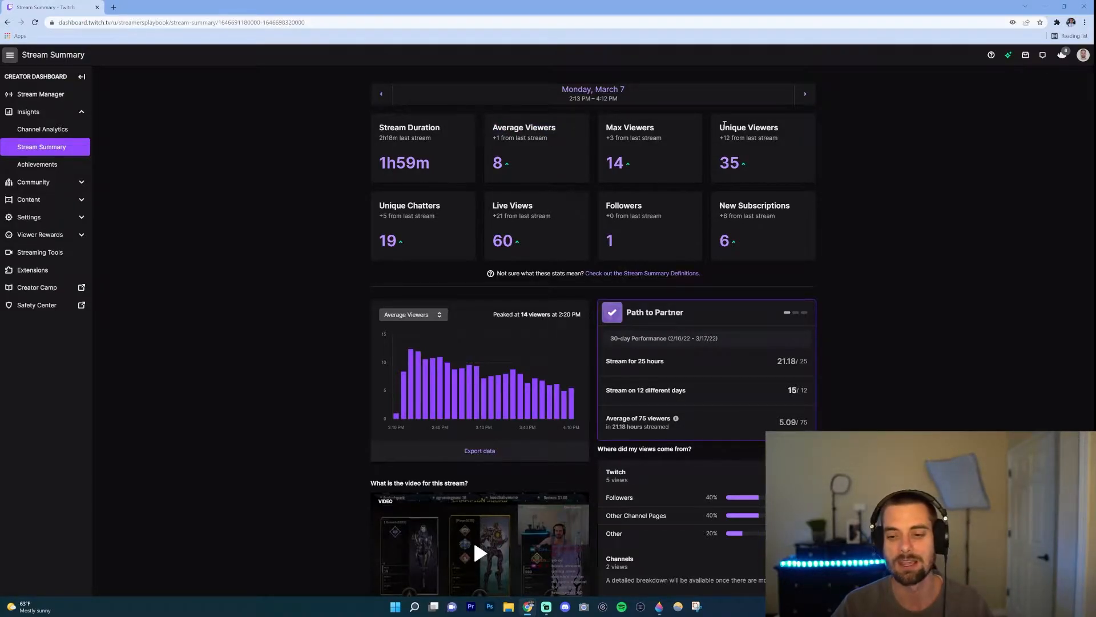
double_click(748, 127)
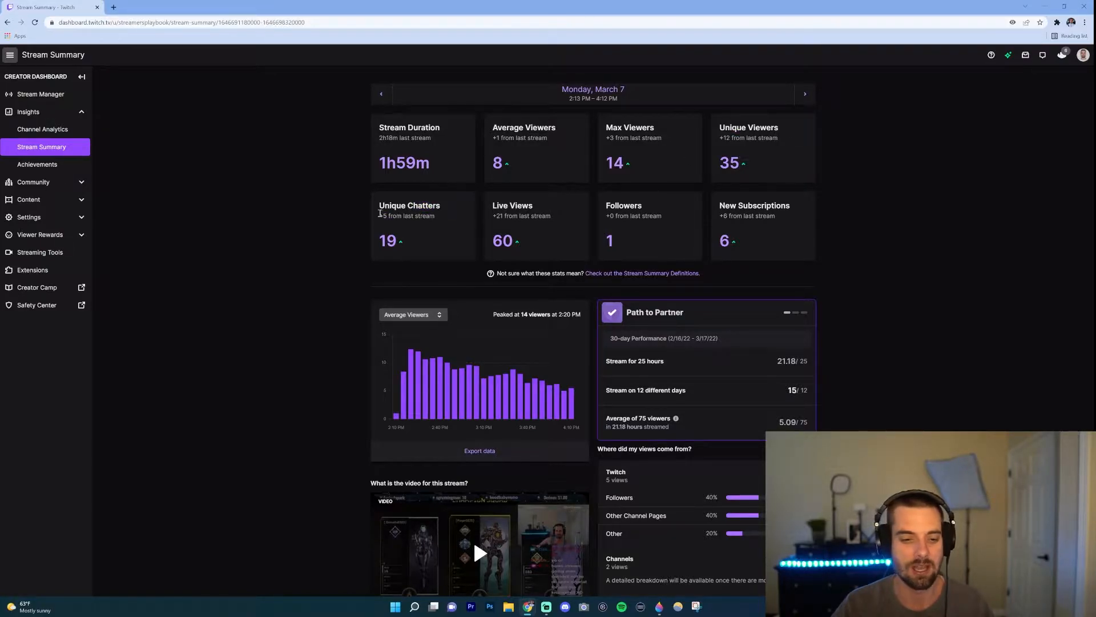
double_click(409, 205)
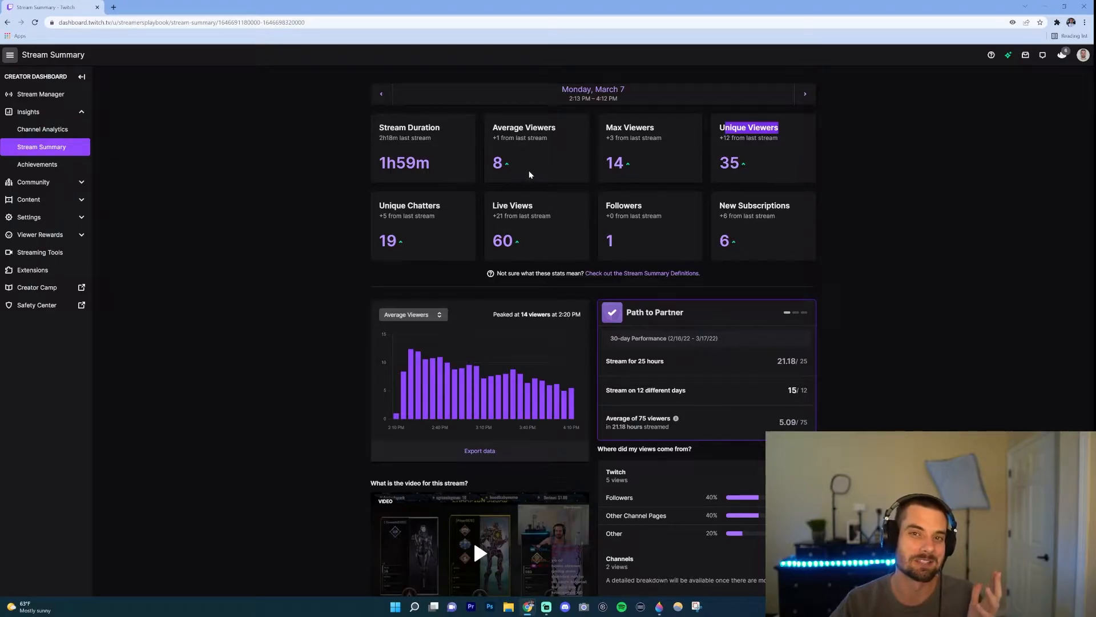
mouse_move(711, 166)
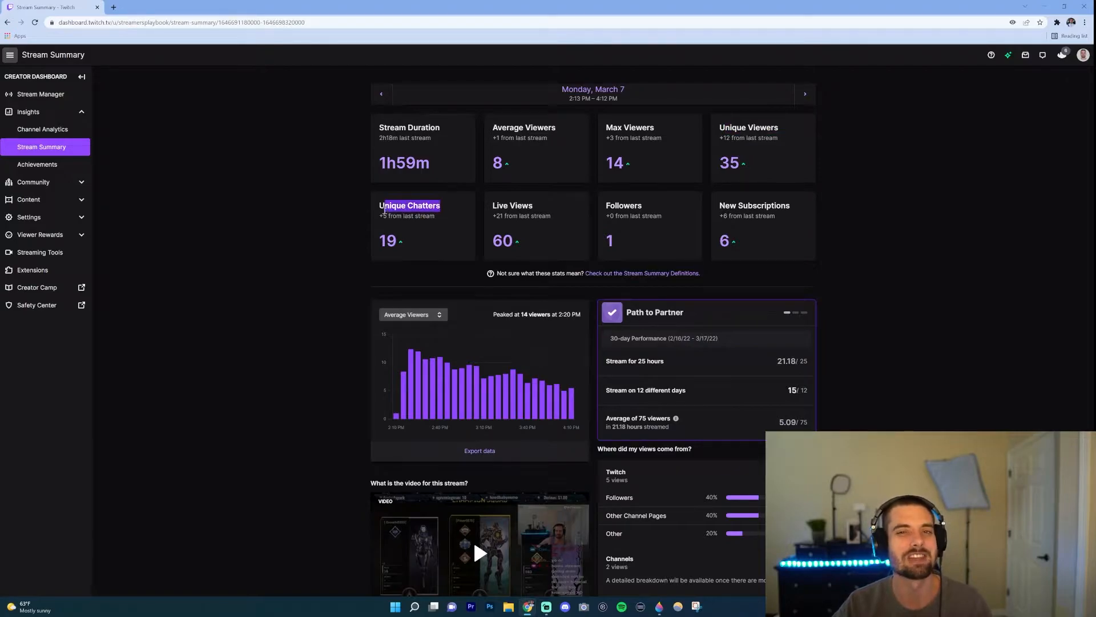
double_click(409, 204)
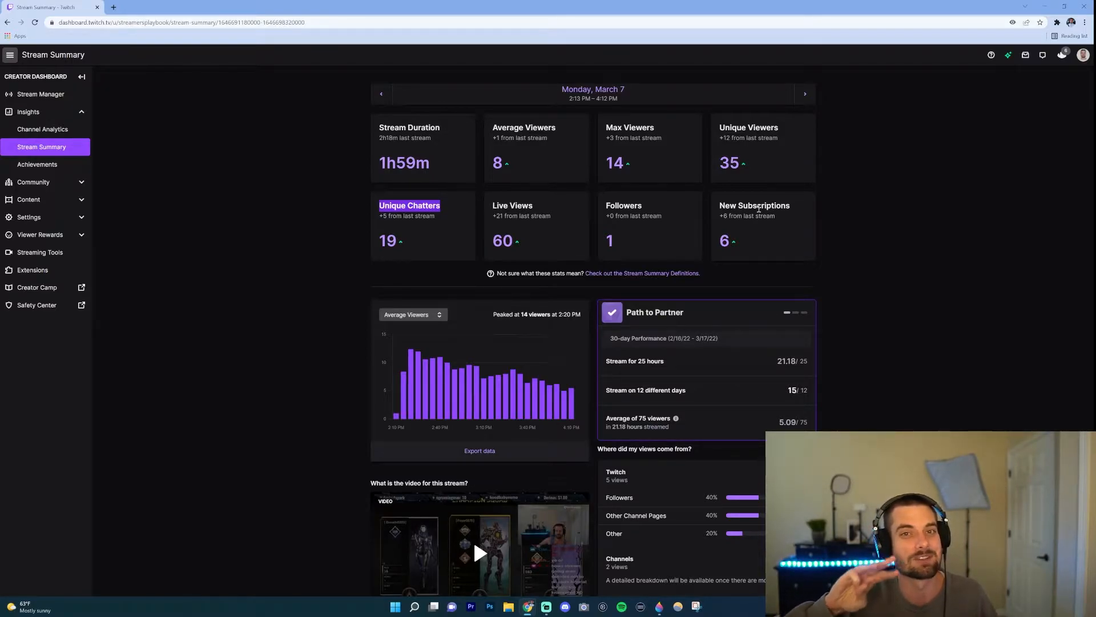
scroll(down, 3)
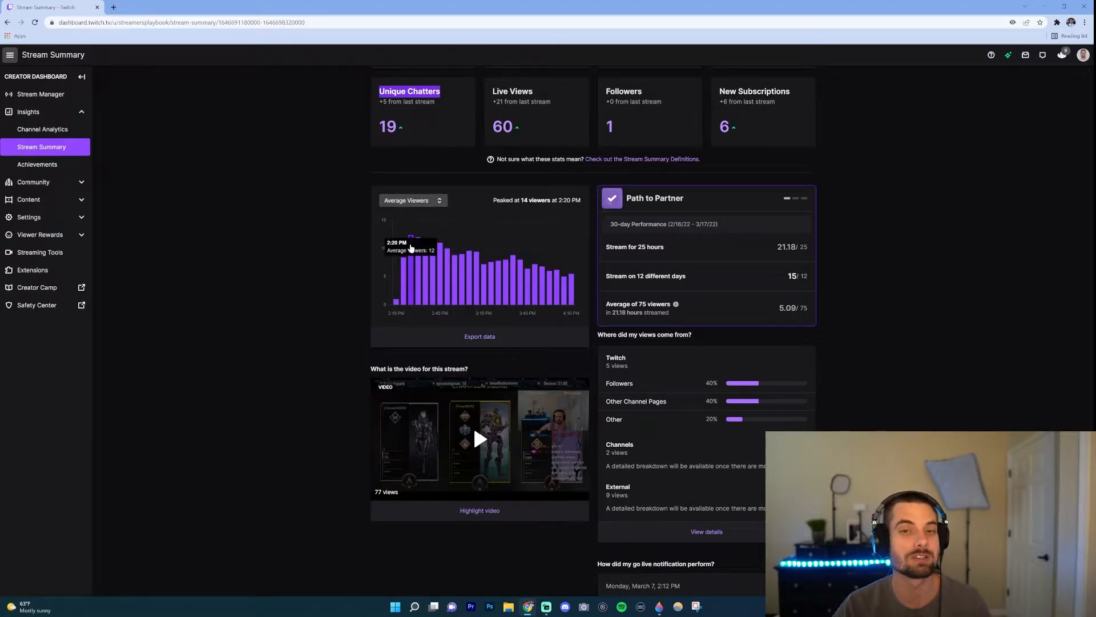
mouse_move(419, 253)
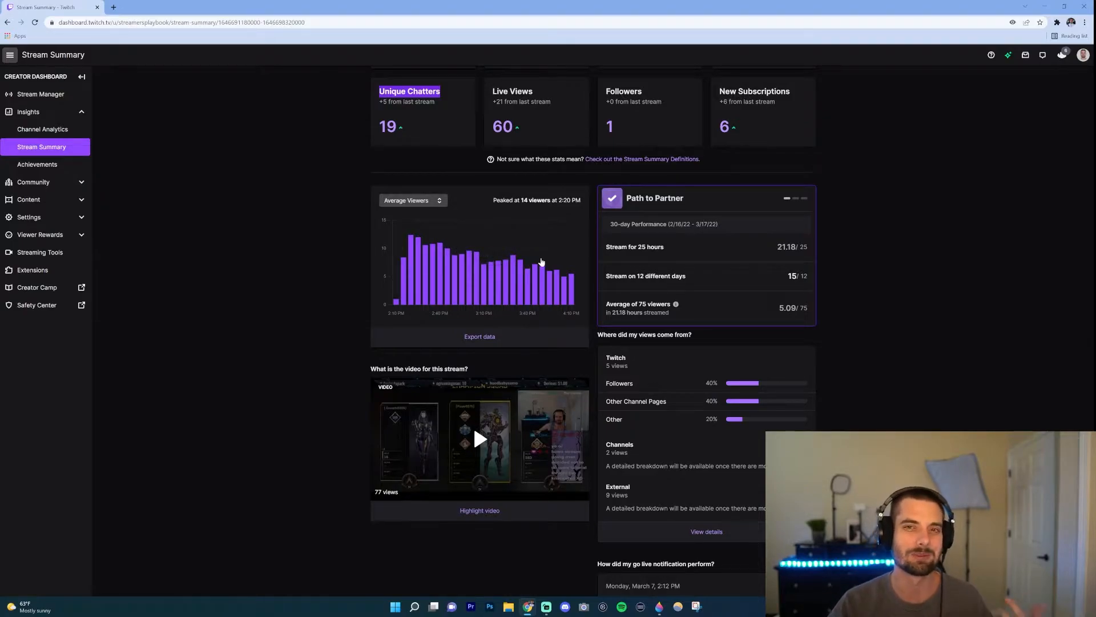
mouse_move(507, 273)
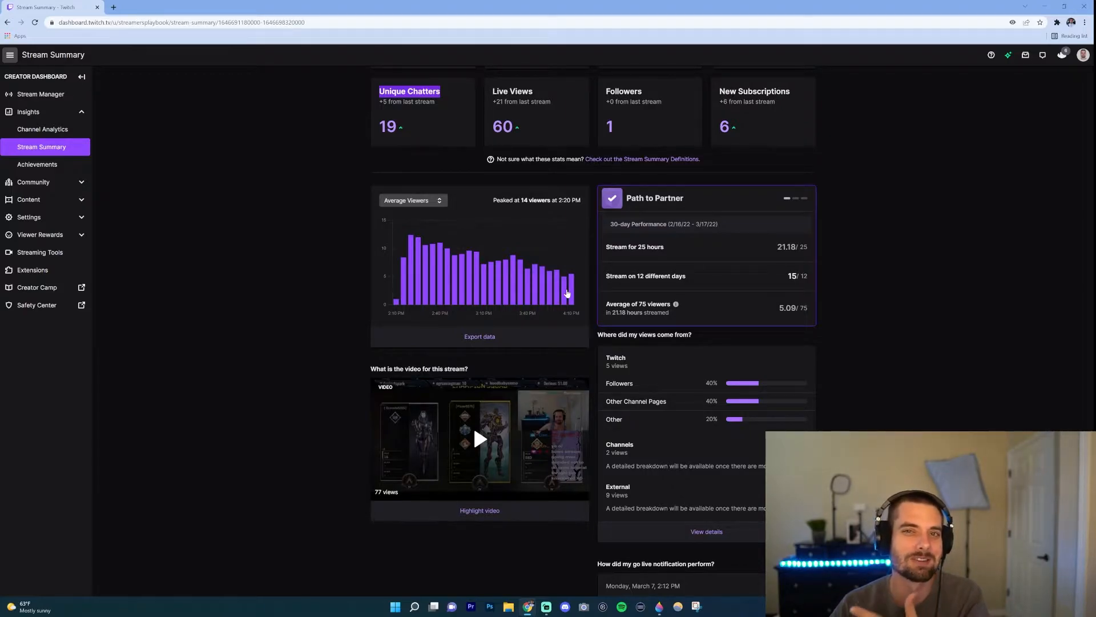
mouse_move(449, 203)
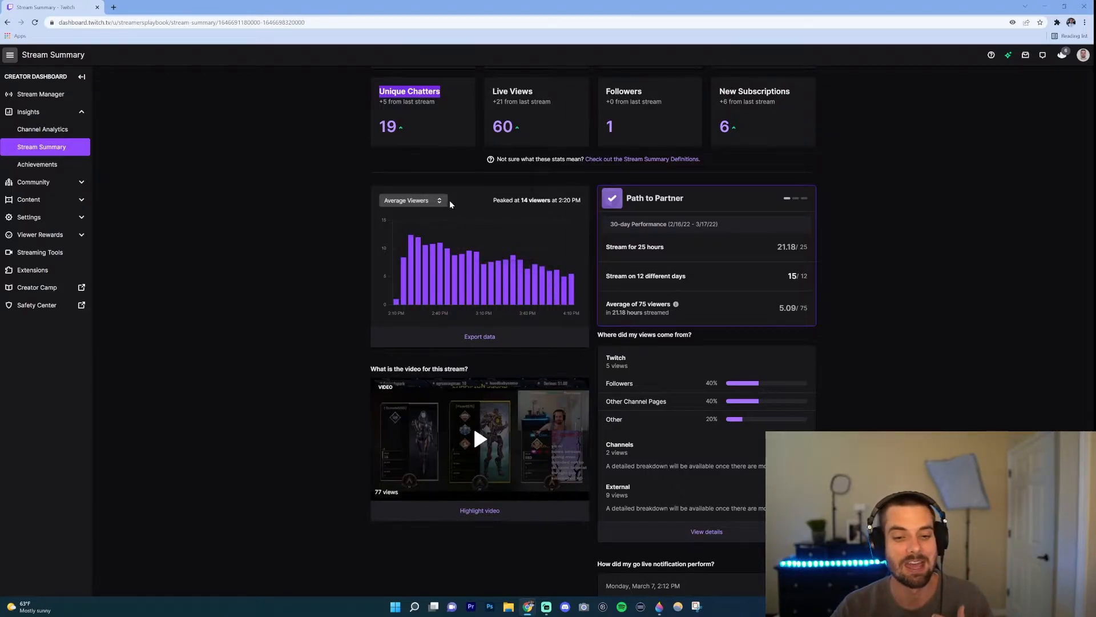
click(412, 201)
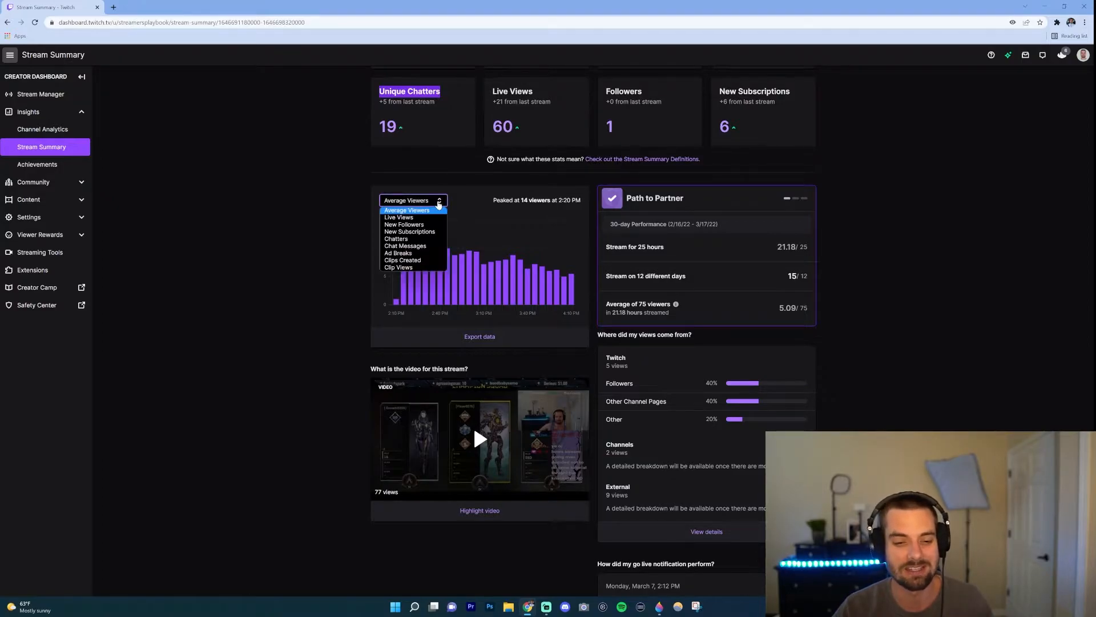
click(398, 217)
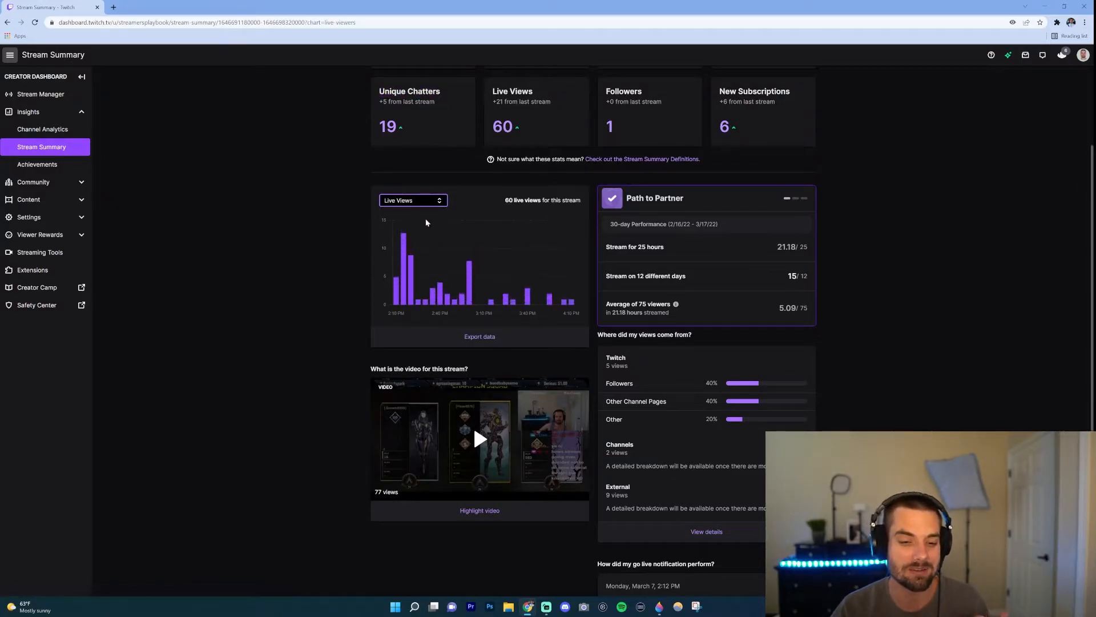
click(413, 200)
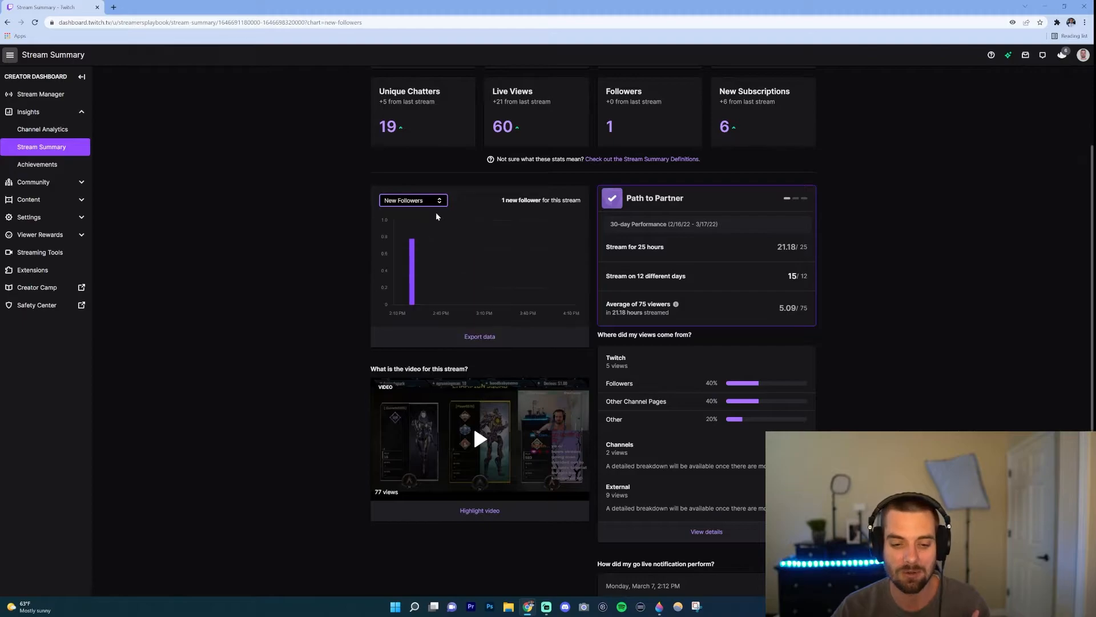
click(412, 199)
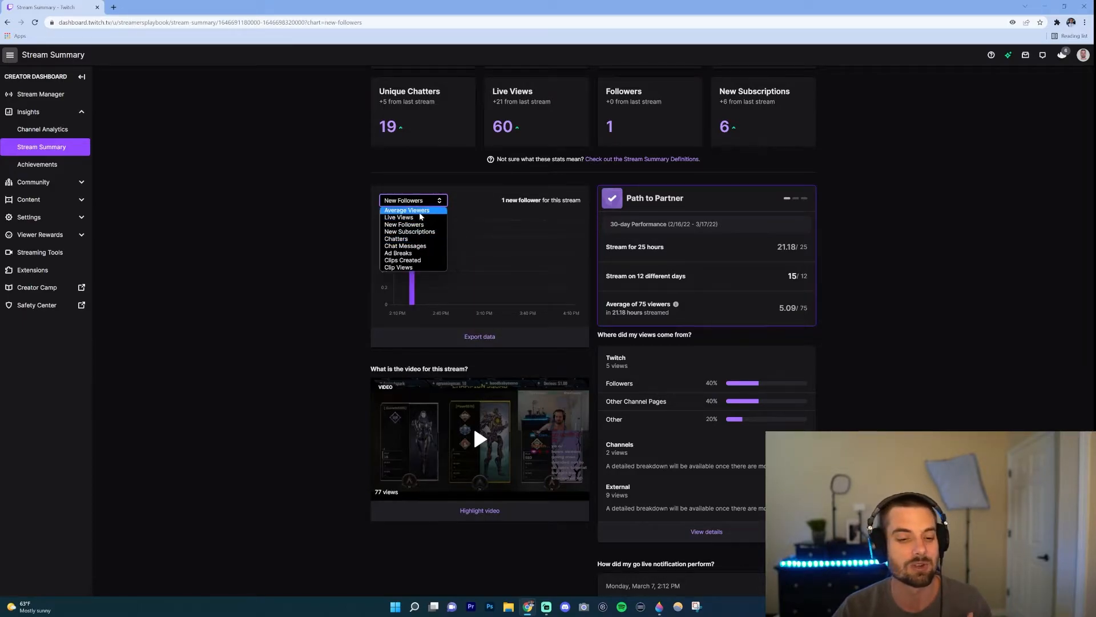
click(406, 210)
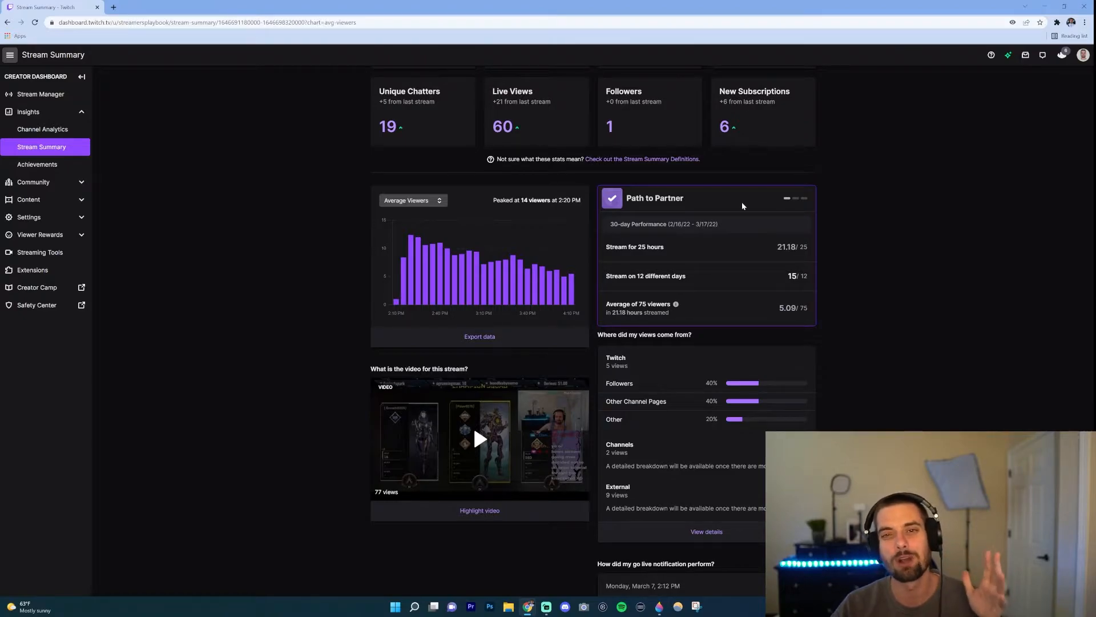
mouse_move(699, 235)
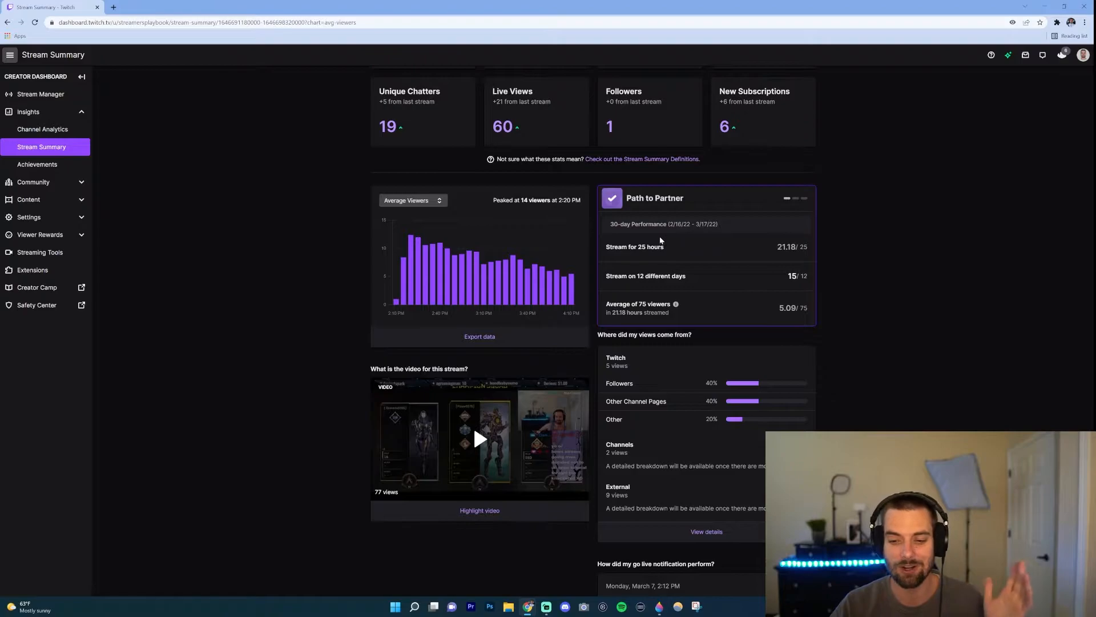
double_click(635, 246)
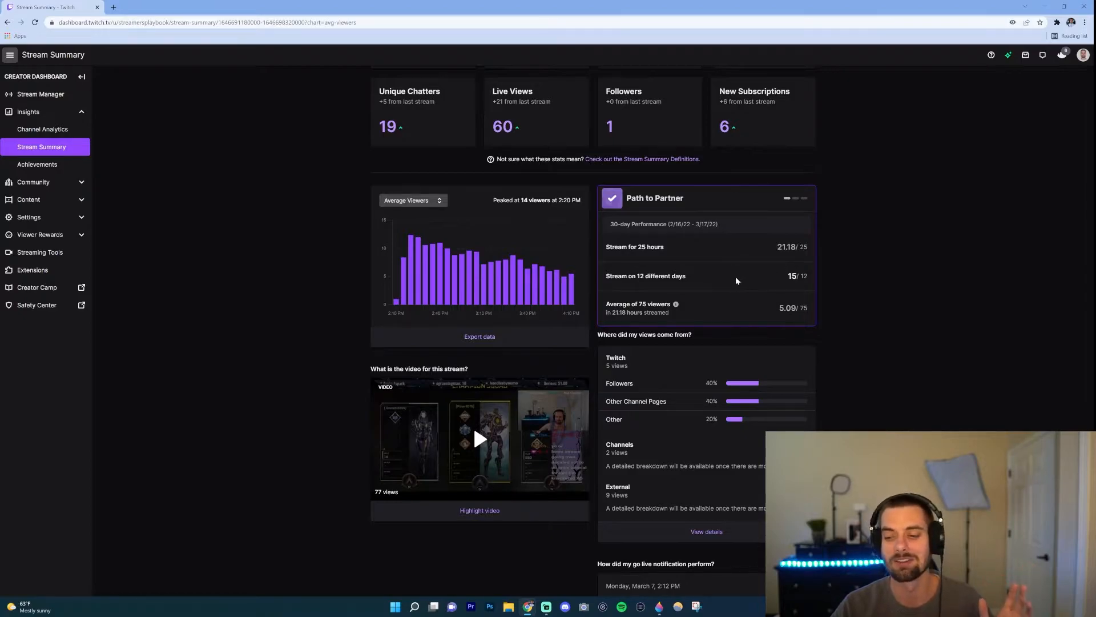
mouse_move(786, 198)
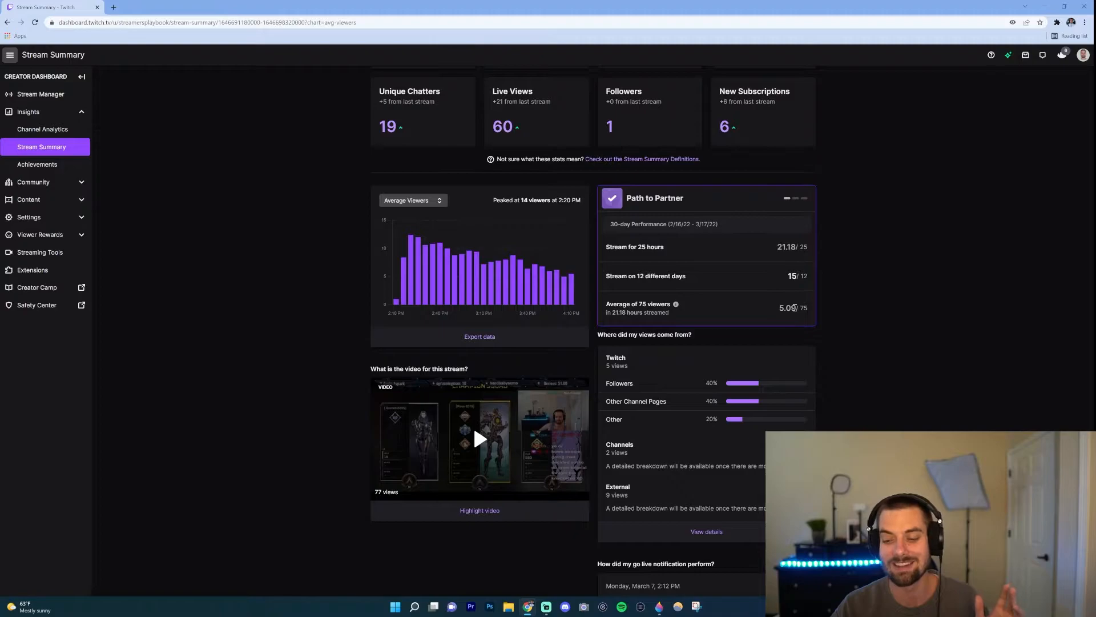
mouse_move(746, 294)
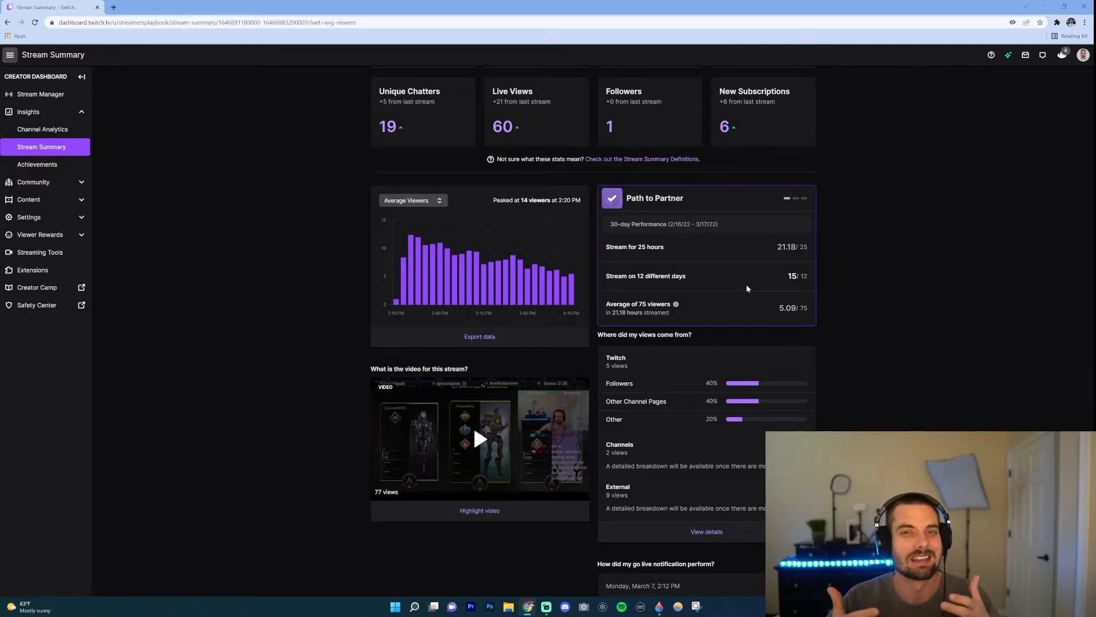
- Scroll down to the highlight video, views-by-source and go-live notification sections
scroll(down, 3)
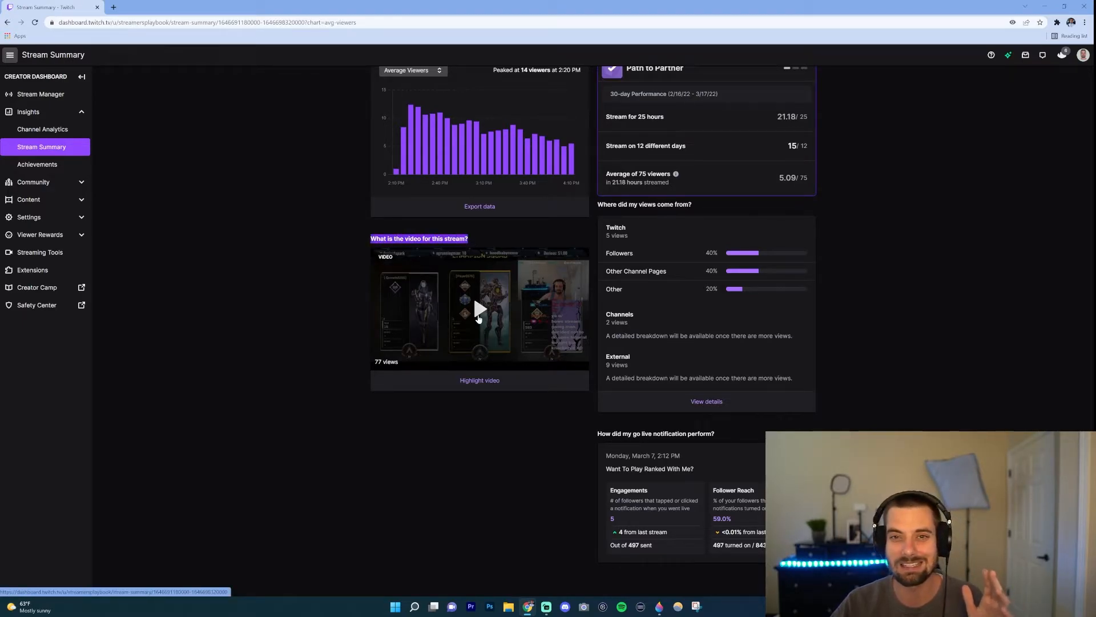
mouse_move(486, 330)
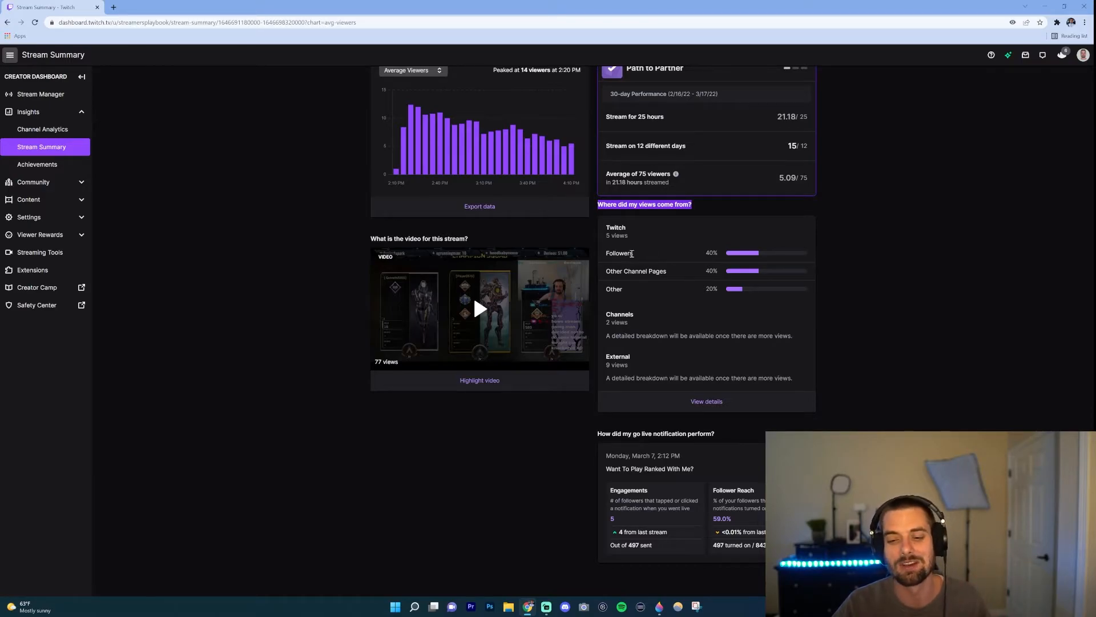
mouse_move(738, 257)
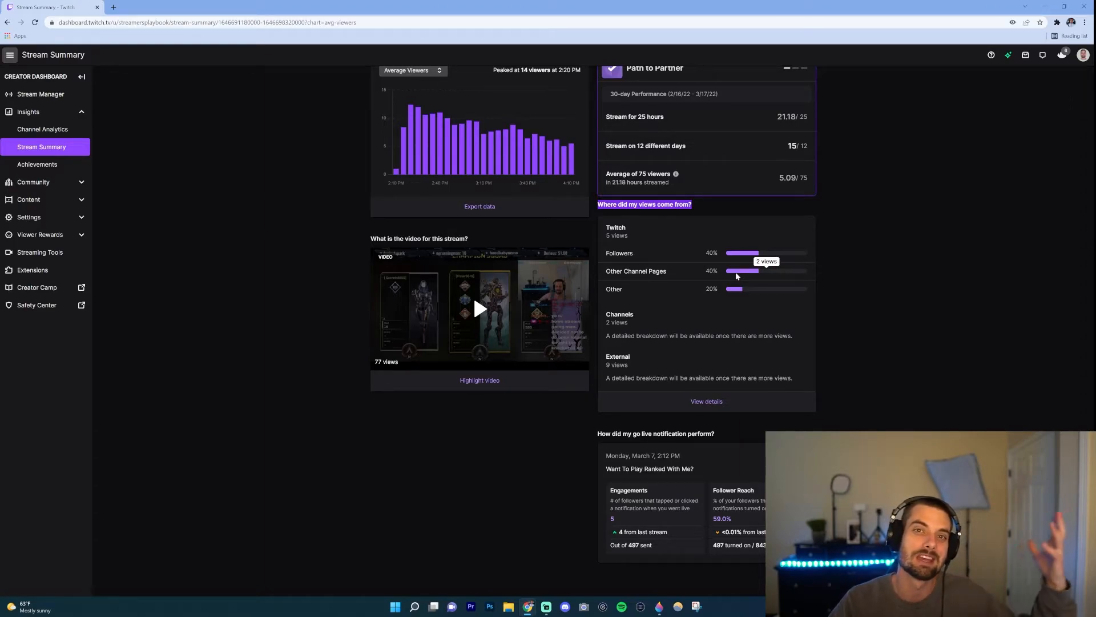
mouse_move(746, 278)
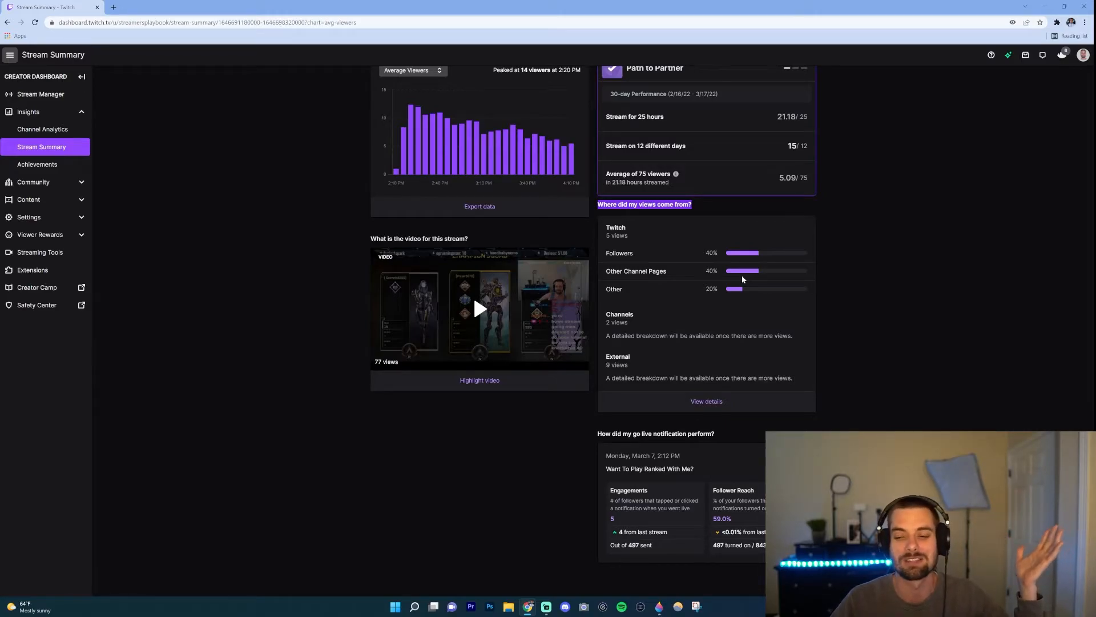
mouse_move(738, 281)
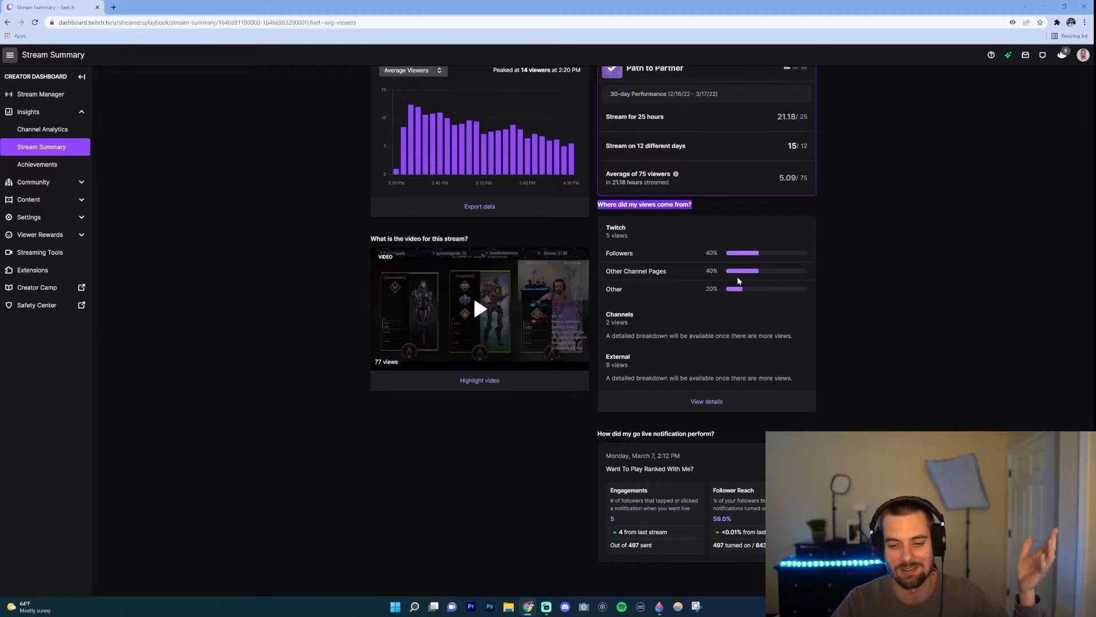
mouse_move(734, 289)
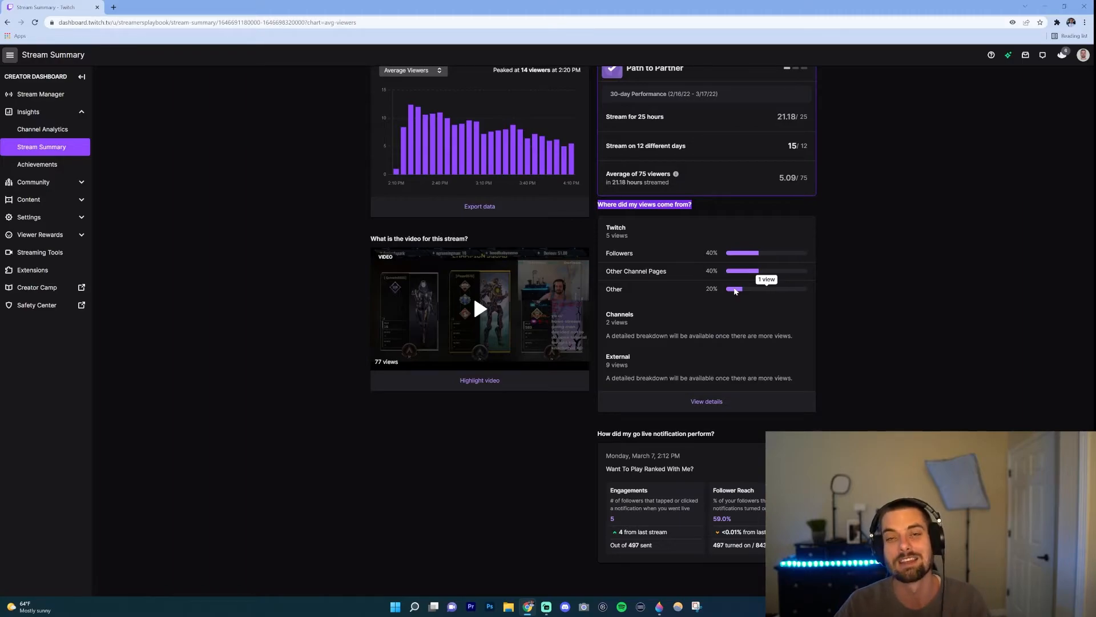
mouse_move(706, 401)
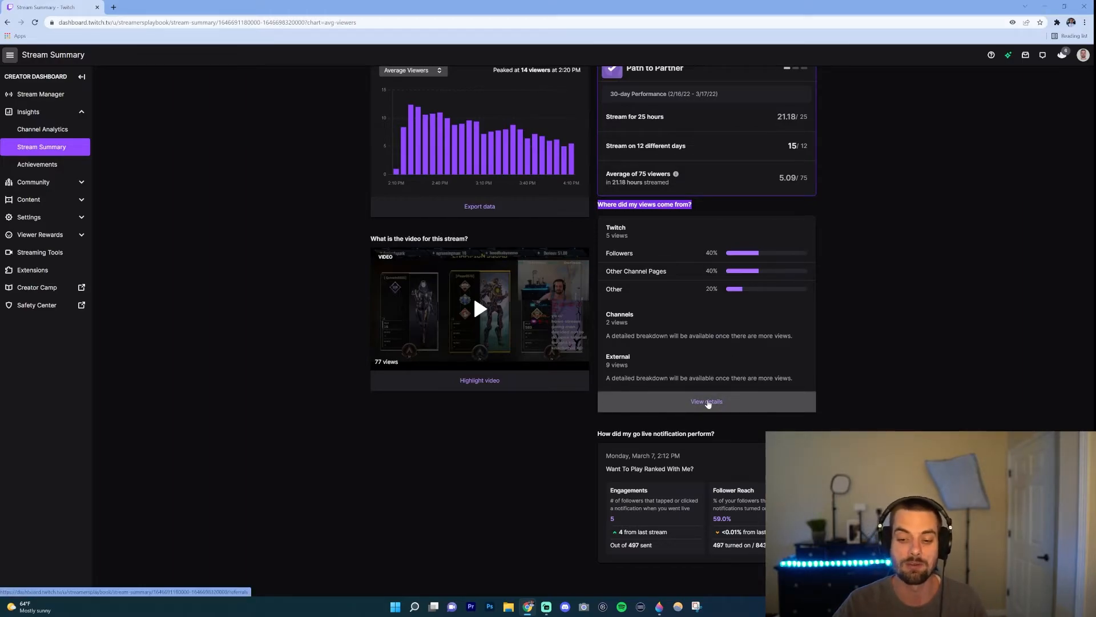
- View the full Views by Source breakdown and highlight the Views from Twitch heading
click(706, 401)
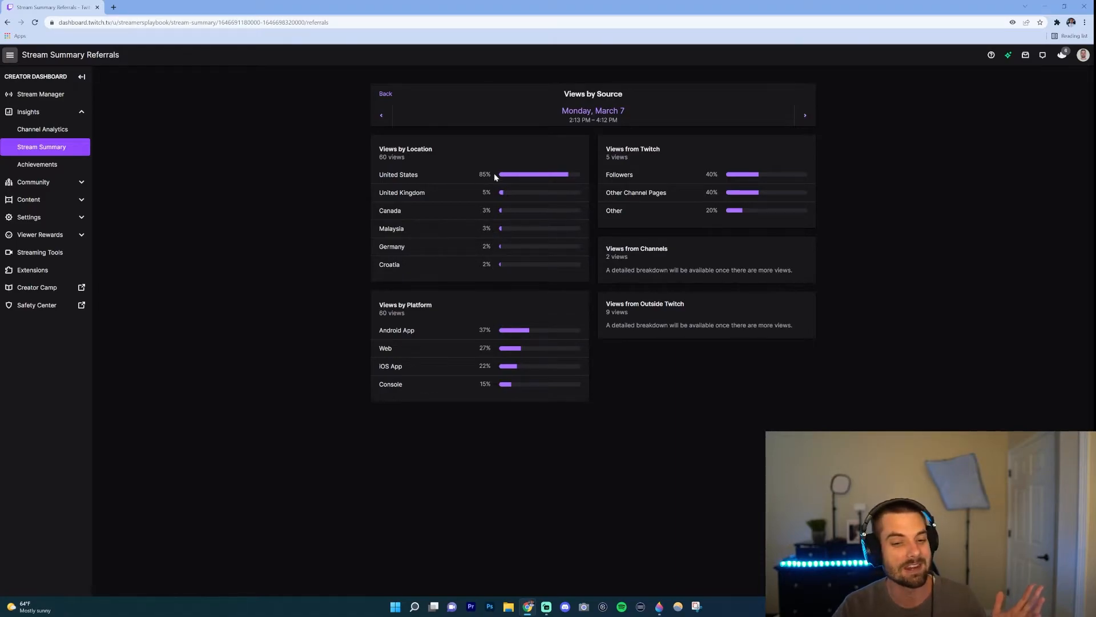
mouse_move(505, 178)
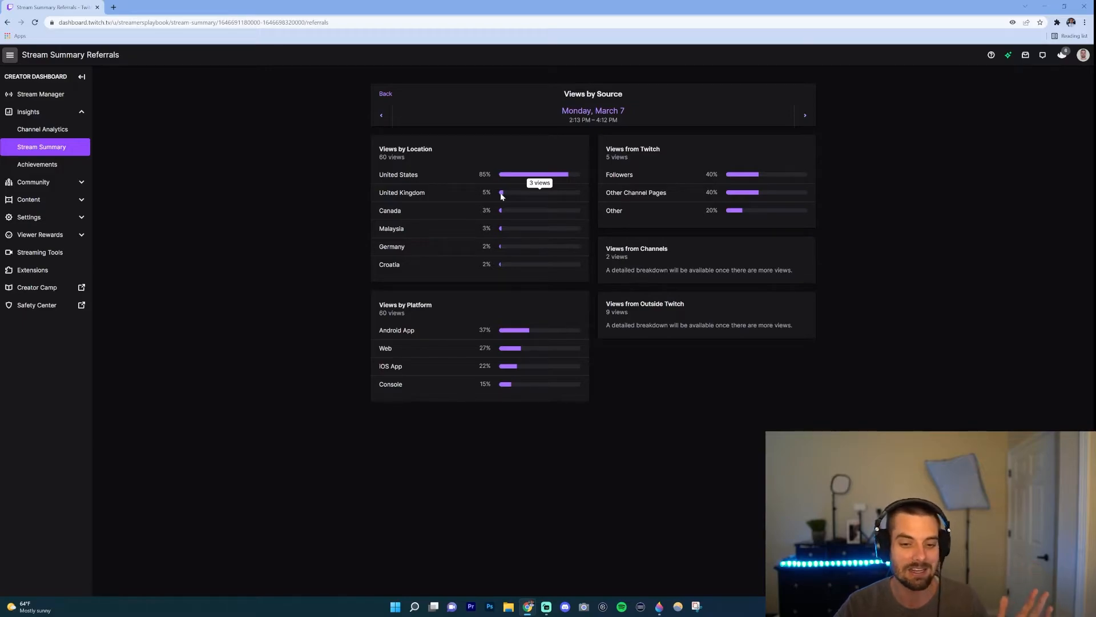
mouse_move(464, 310)
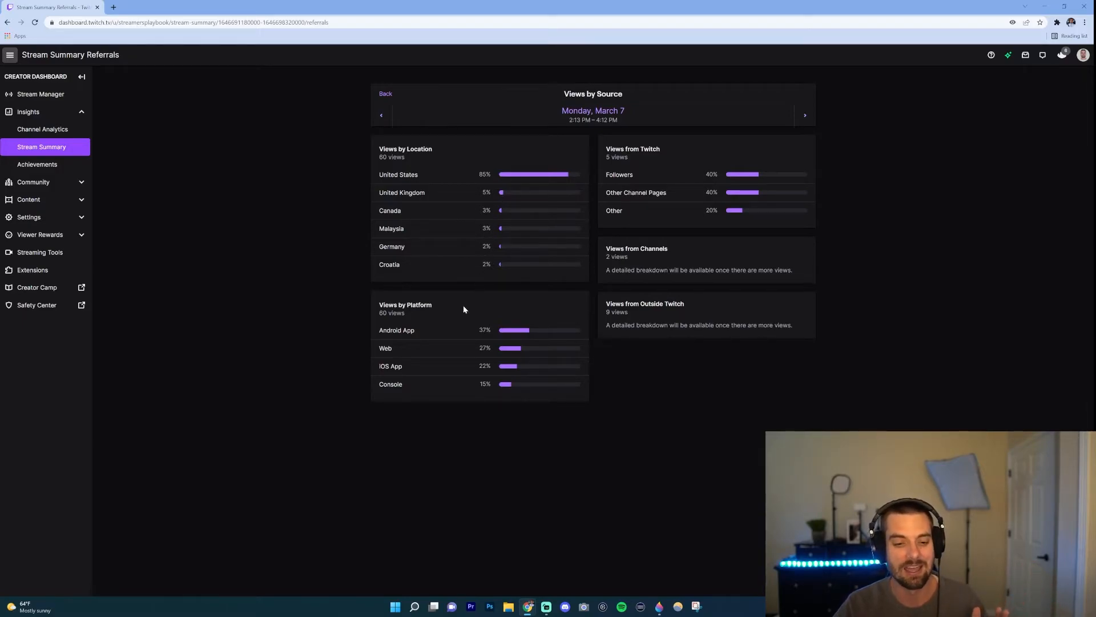
mouse_move(516, 330)
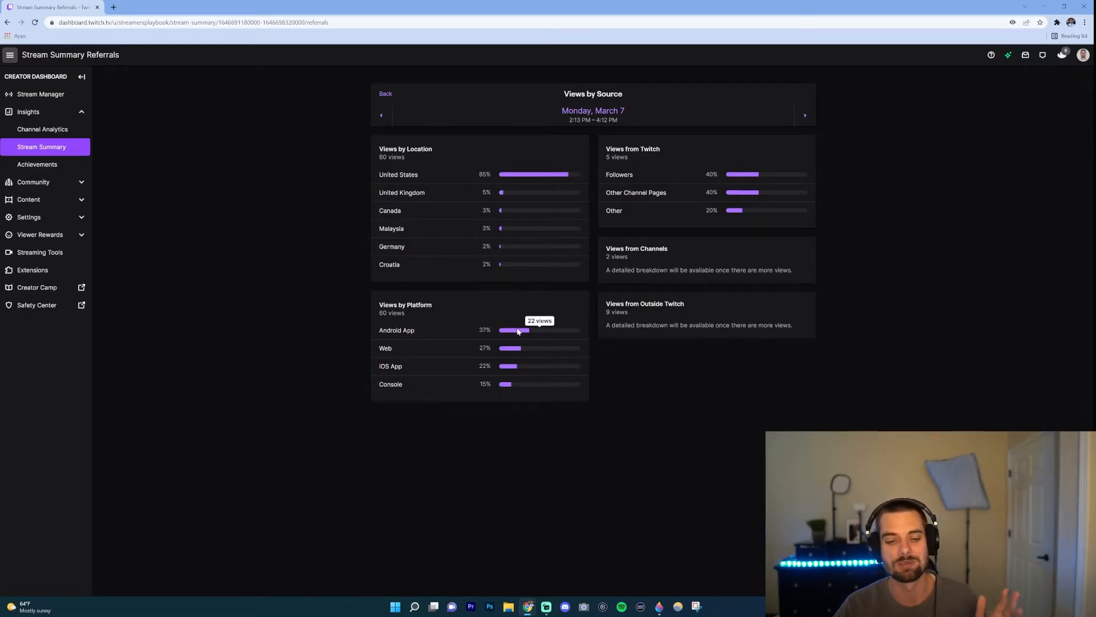
mouse_move(435, 332)
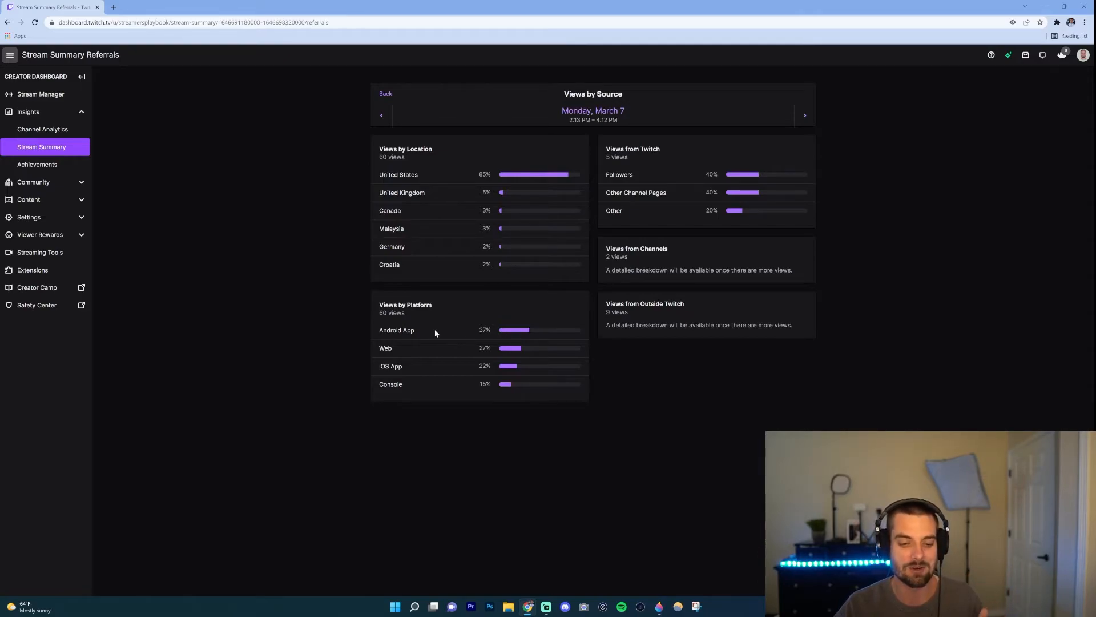
mouse_move(405, 356)
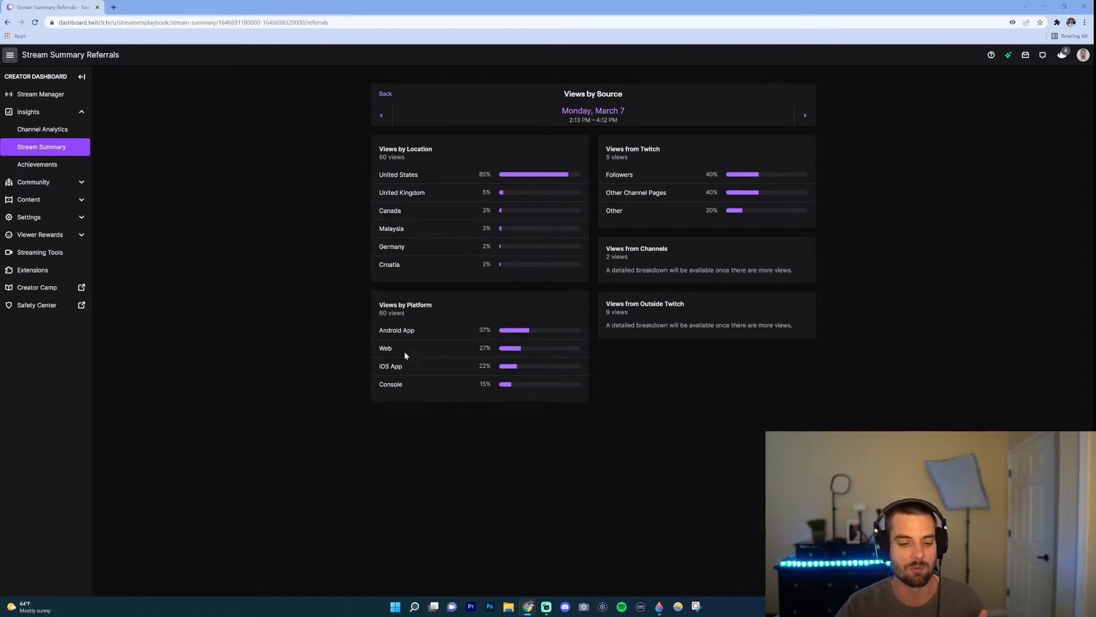
mouse_move(628, 194)
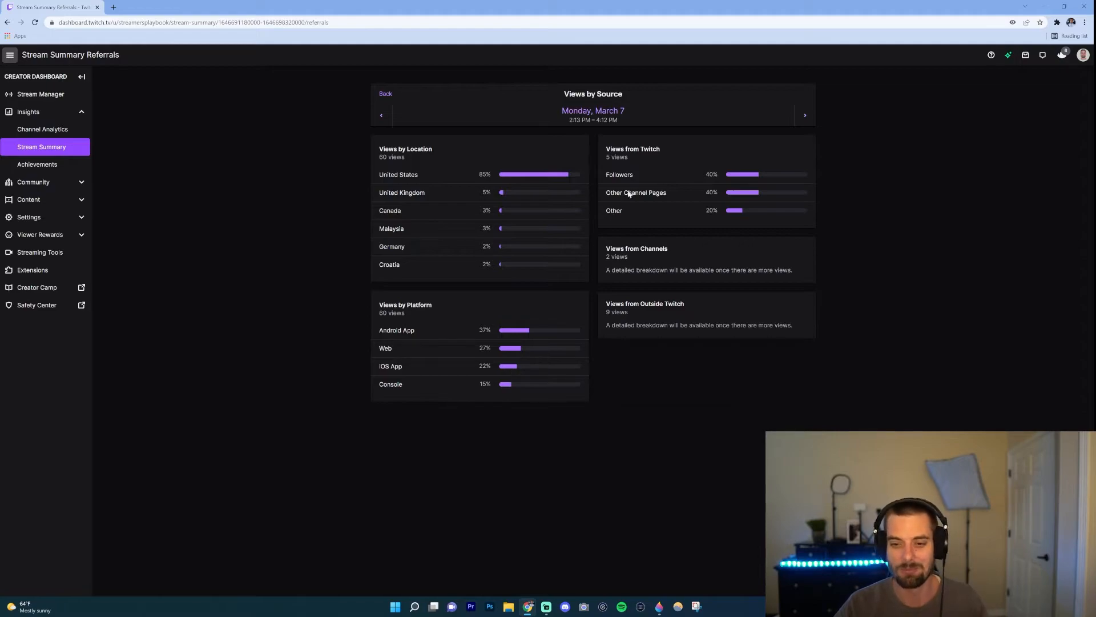
double_click(632, 149)
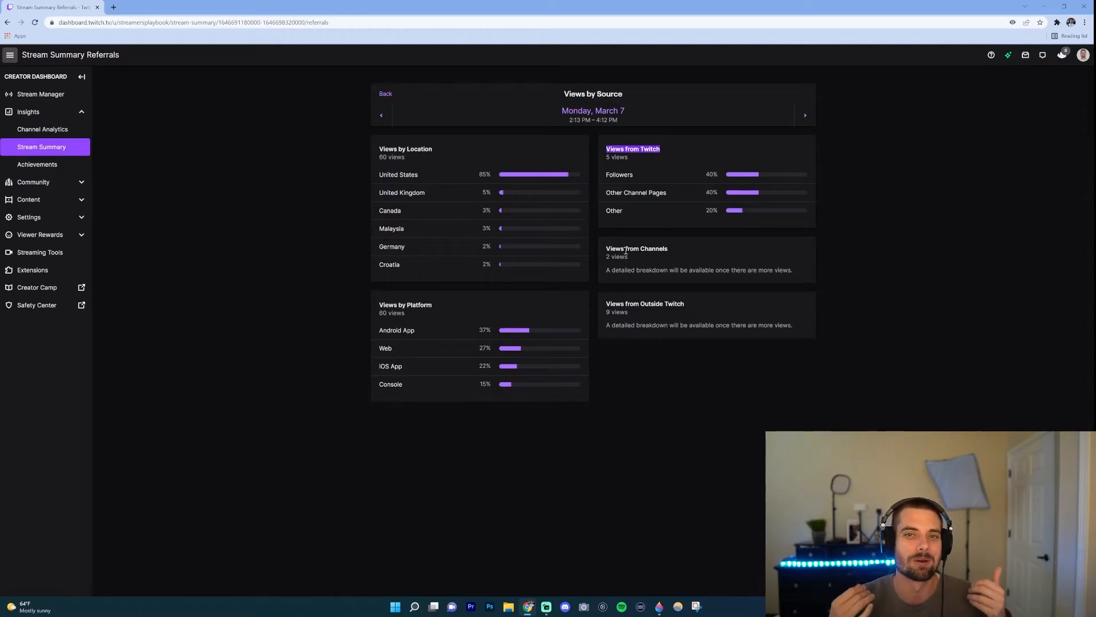
mouse_move(393, 134)
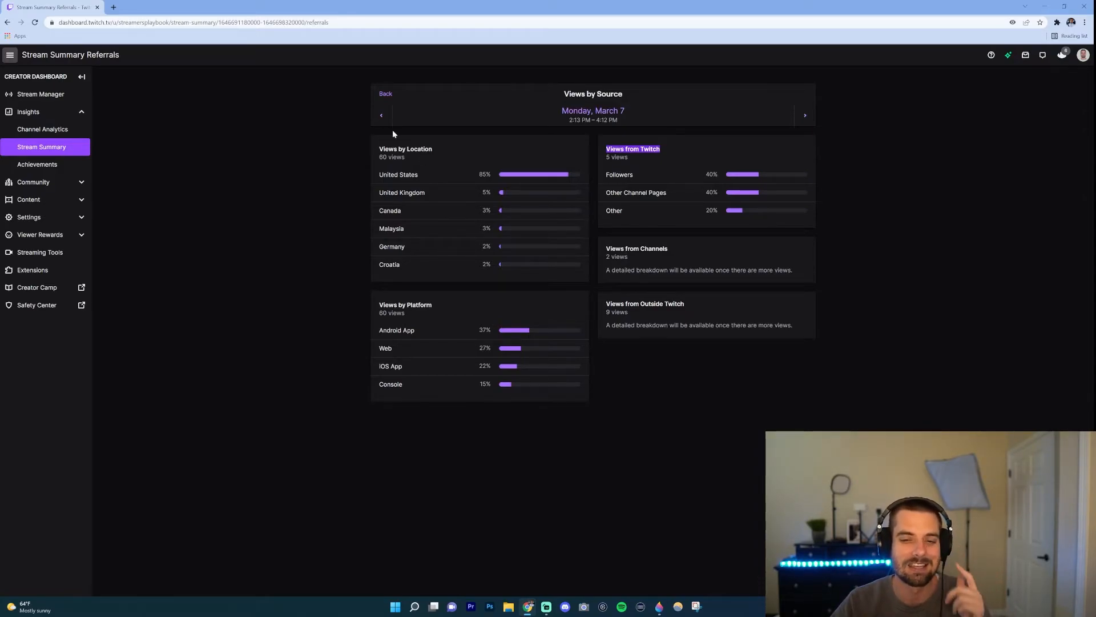
- Go back to the March 7 stream summary and scroll to the views-by-source section
click(385, 92)
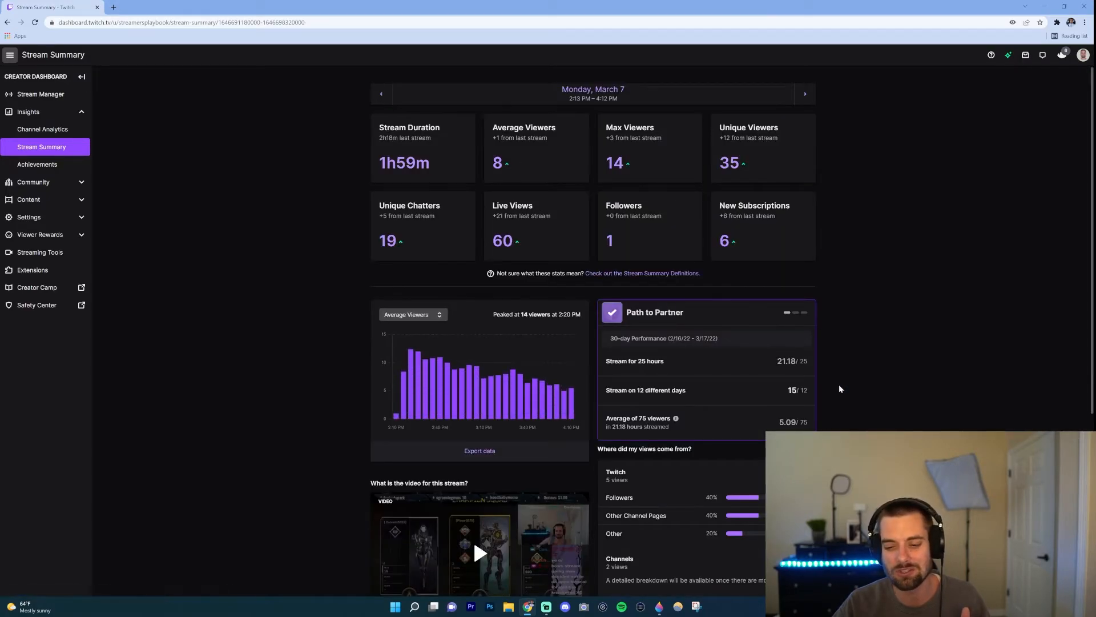
scroll(down, 3)
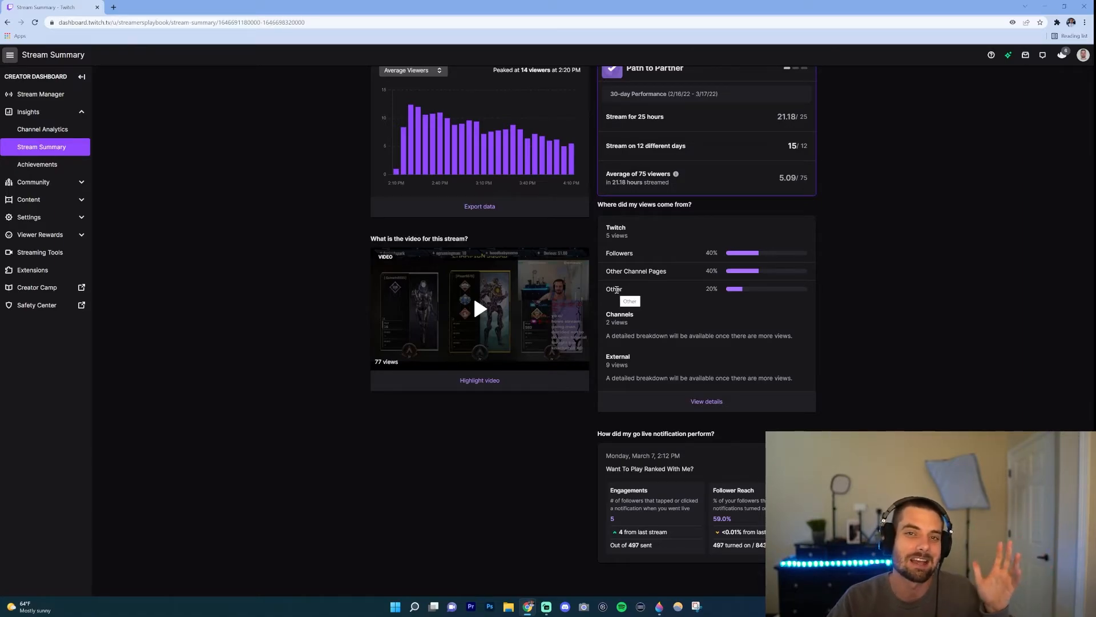
mouse_move(695, 281)
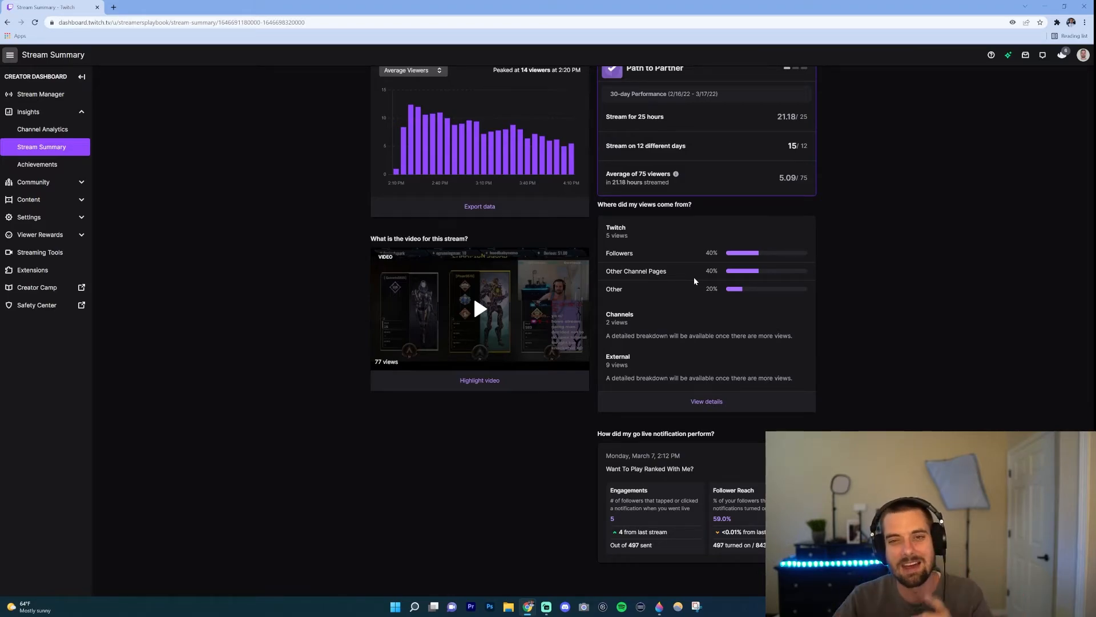
mouse_move(861, 359)
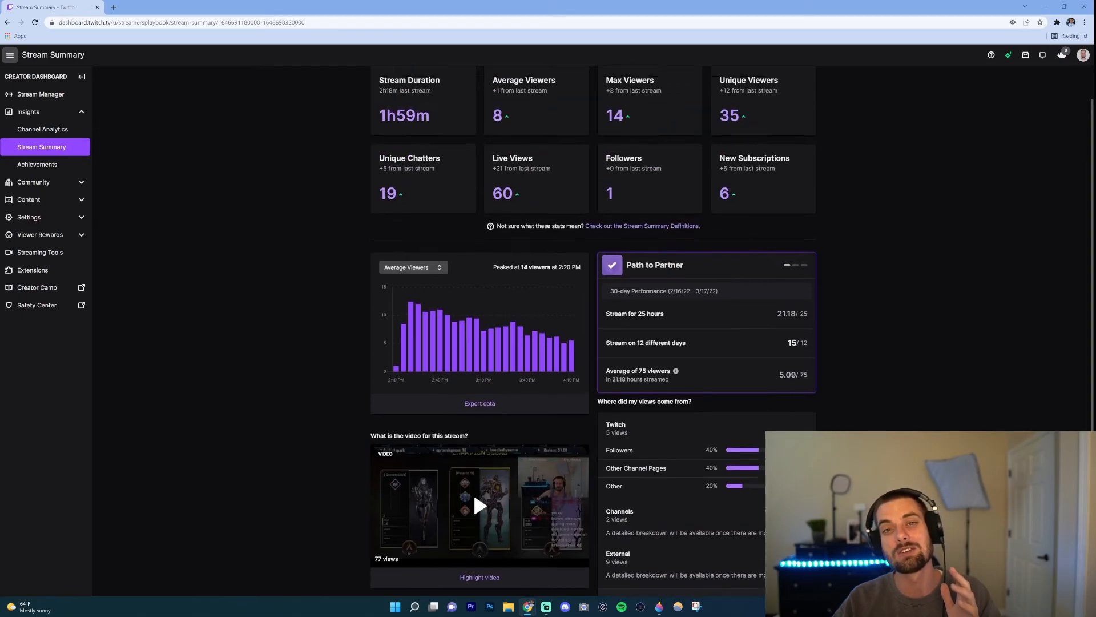
scroll(down, 3)
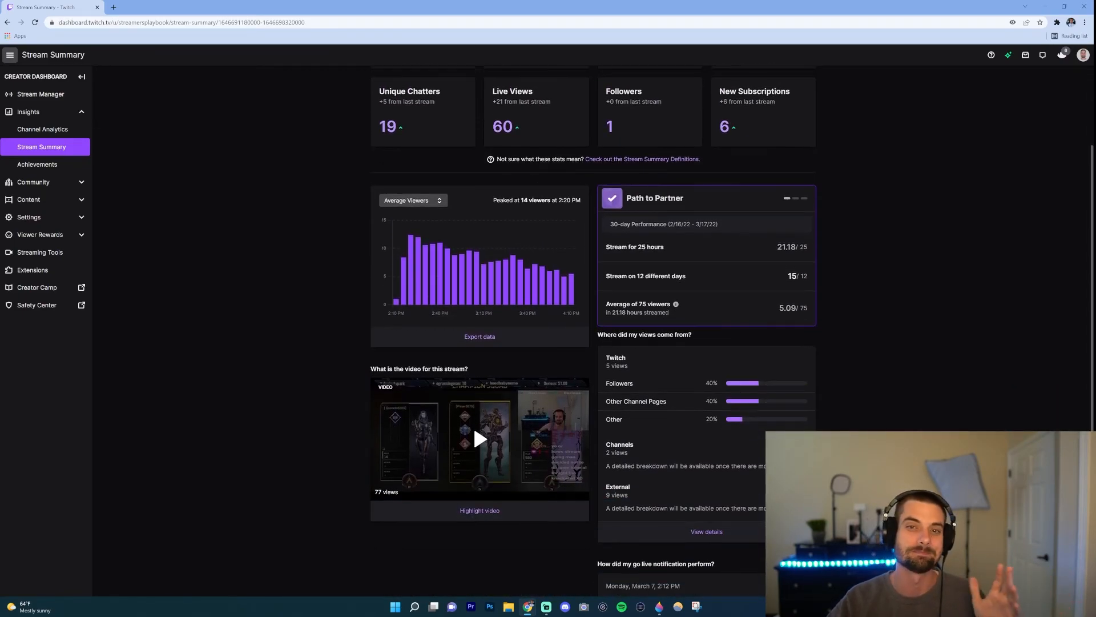